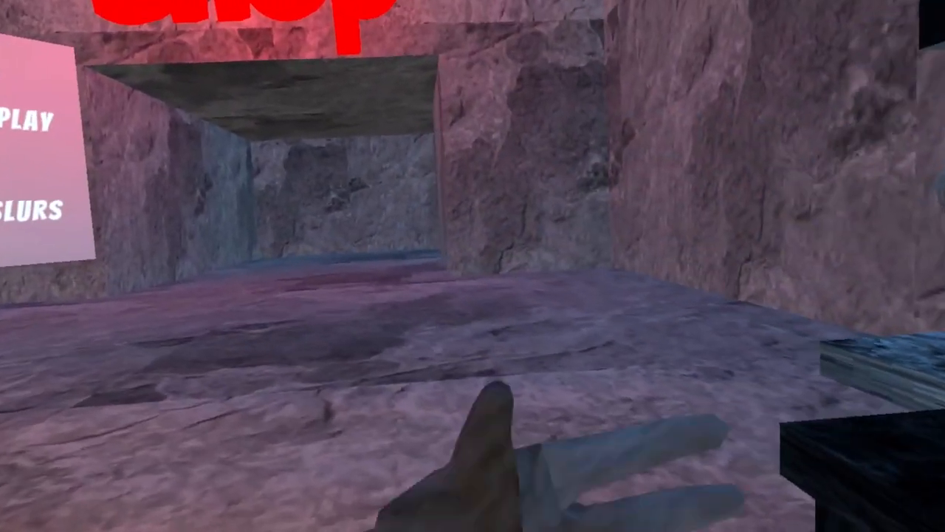
pyautogui.moveTo(473, 266)
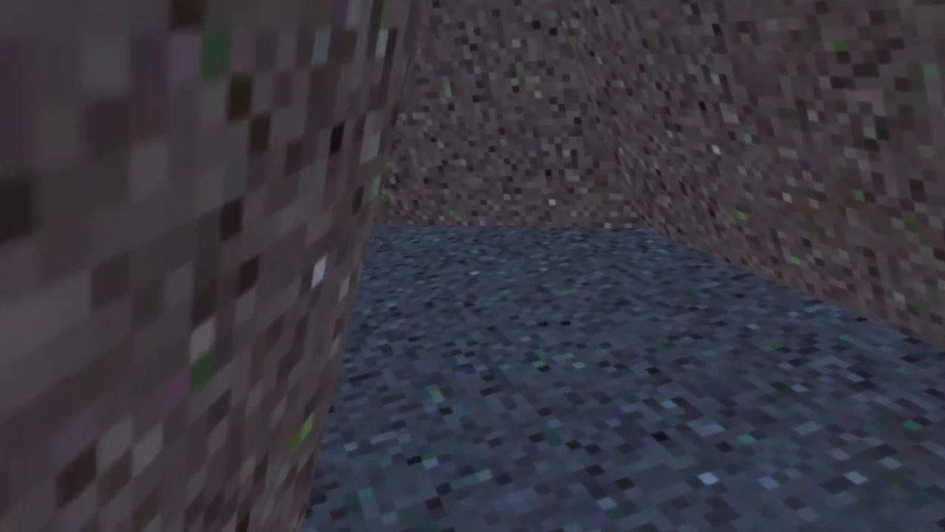
pyautogui.moveTo(473, 266)
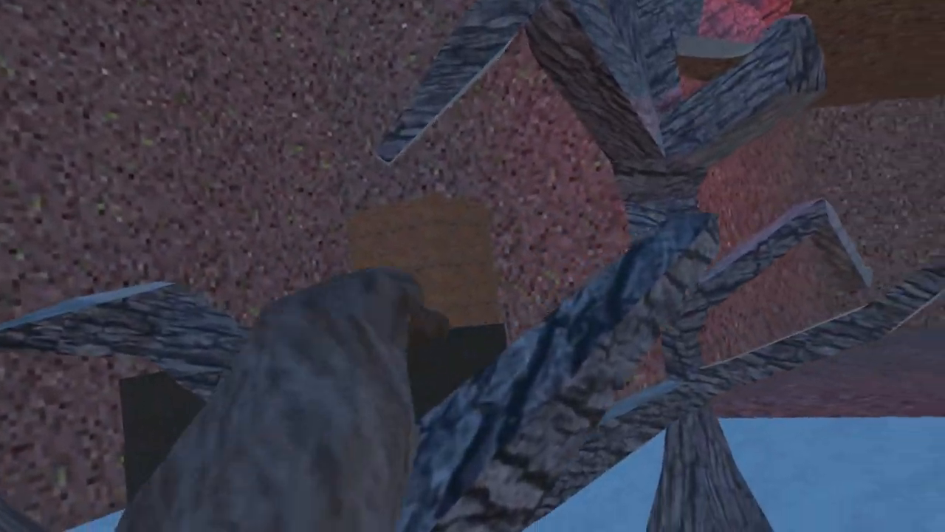
pyautogui.moveTo(472, 266)
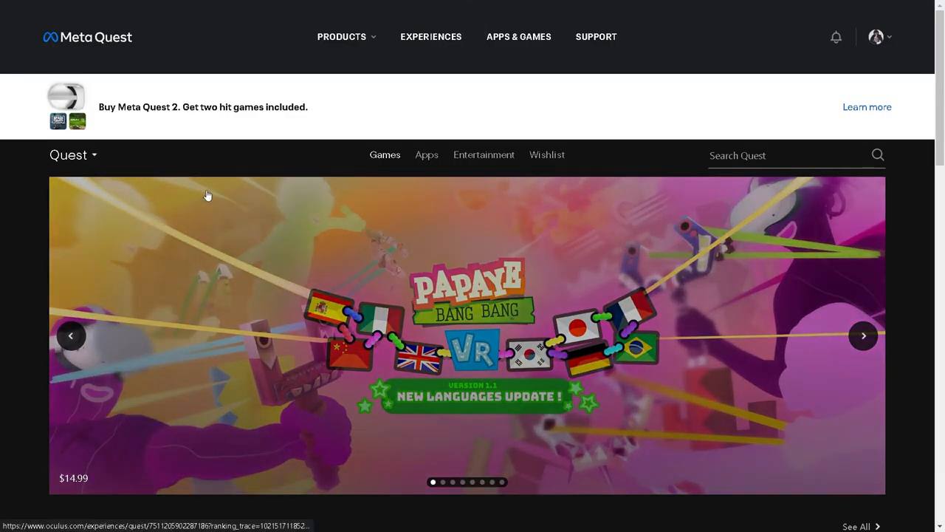
# Search the Quest store for 'Uakari Scalers' to show its App Lab result.
pyautogui.click(782, 155)
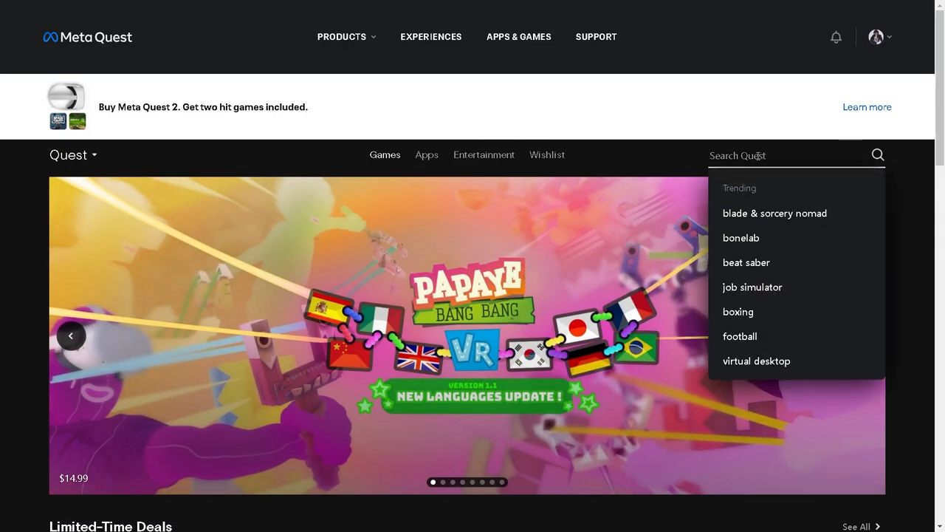
pyautogui.write('Uak')
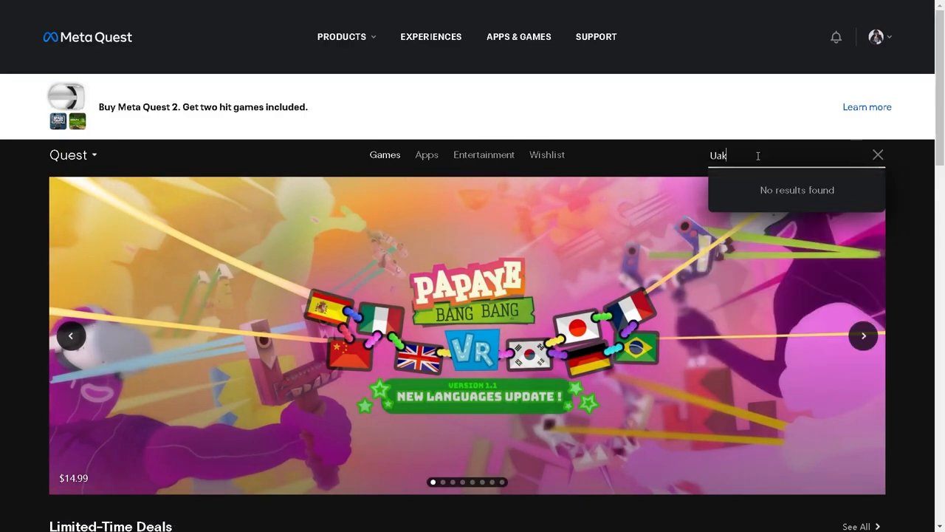
pyautogui.write('ari')
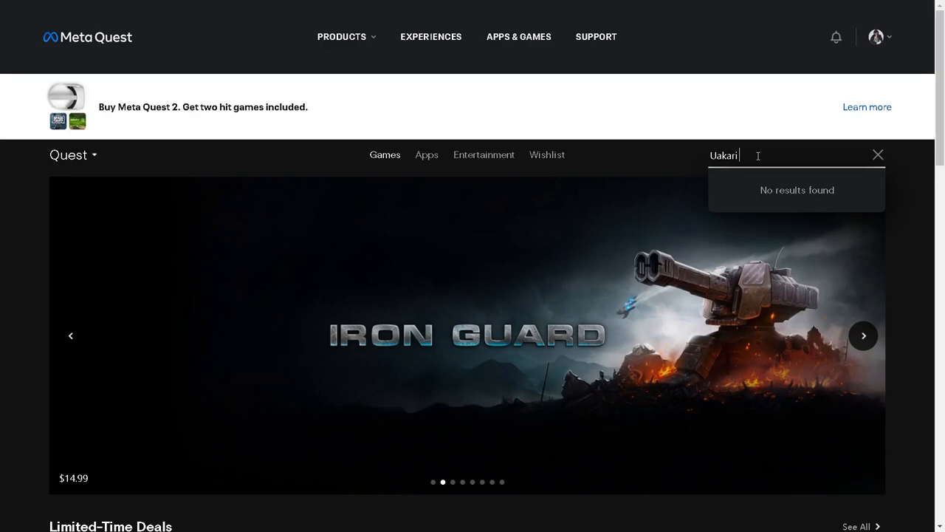
pyautogui.write('S')
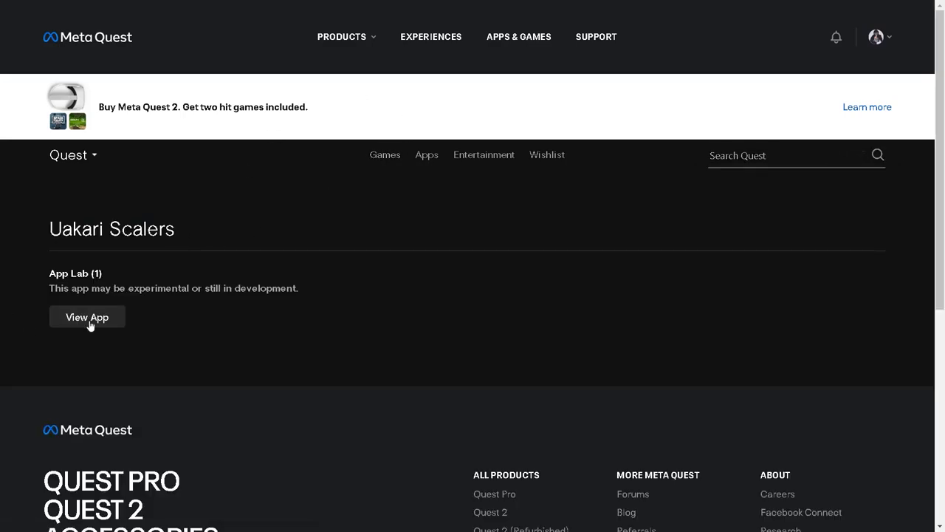
# View the Uakari Scalers app page and play its trailer in the media overlay.
pyautogui.click(87, 317)
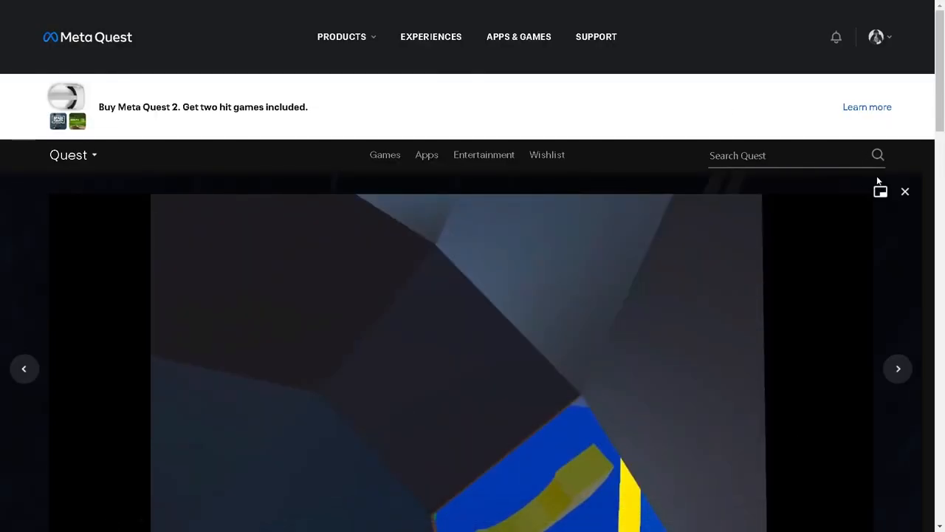
pyautogui.moveTo(579, 184)
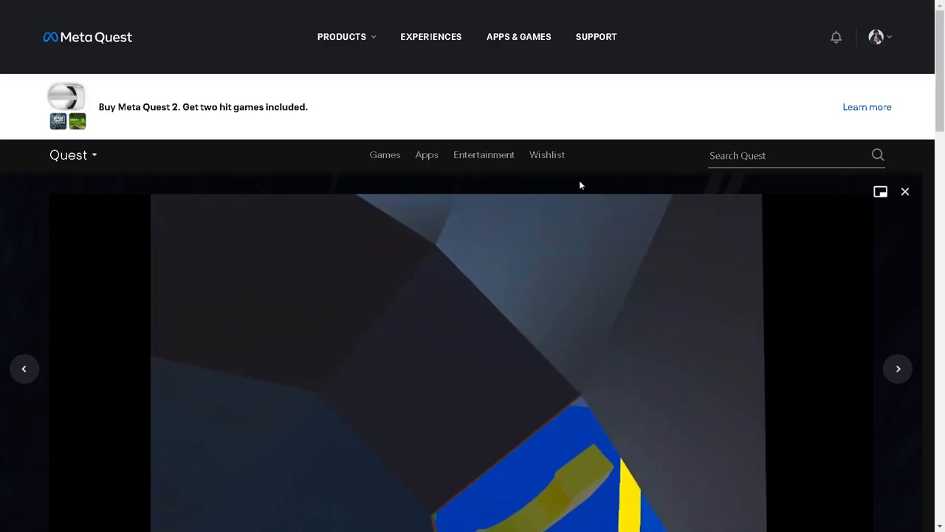
pyautogui.moveTo(412, 174)
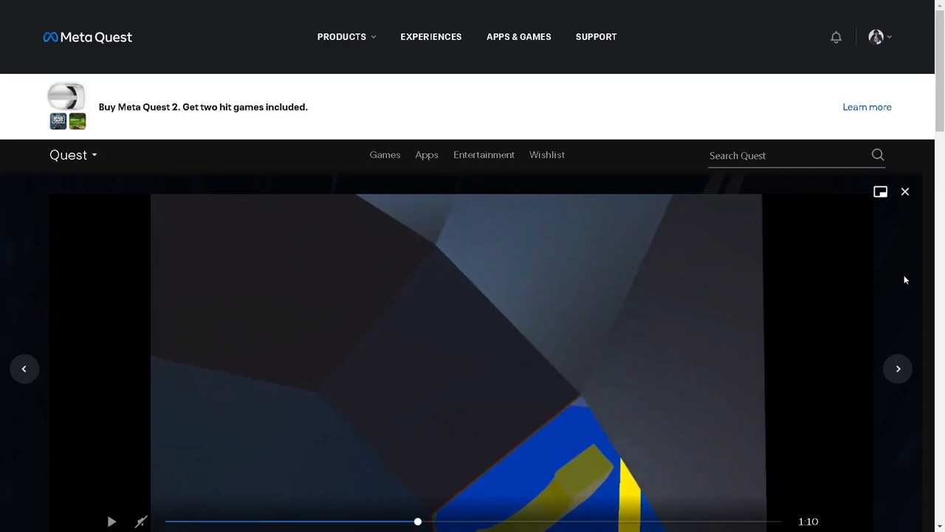
pyautogui.moveTo(64, 196)
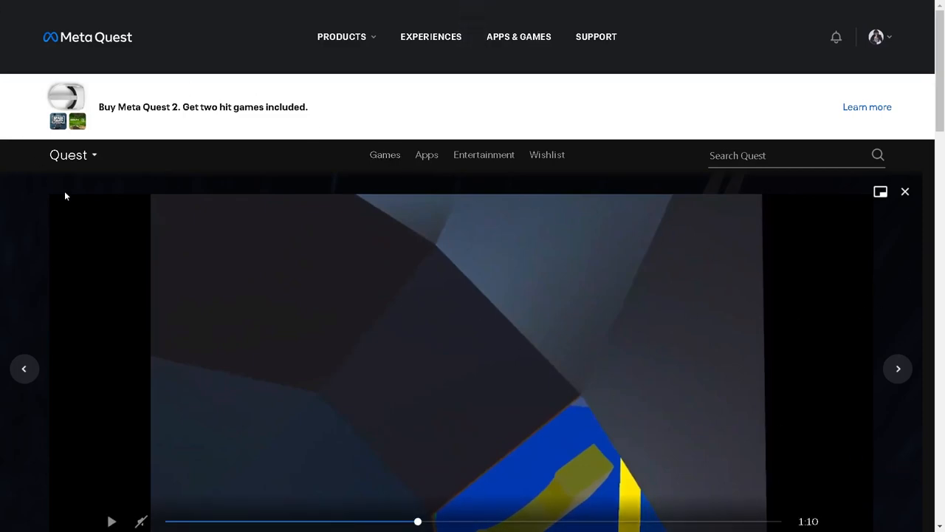